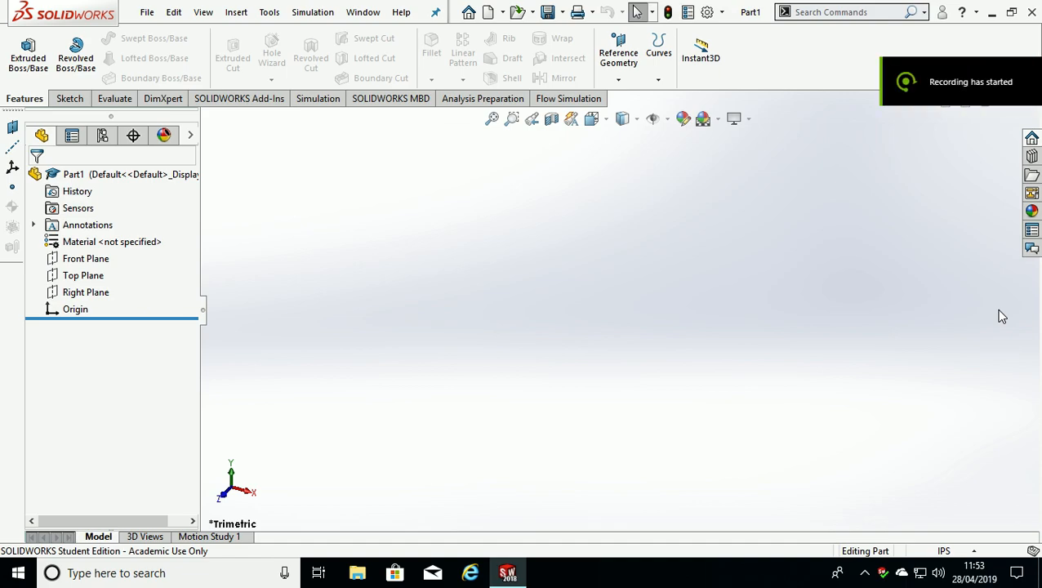
mouse_move(971, 317)
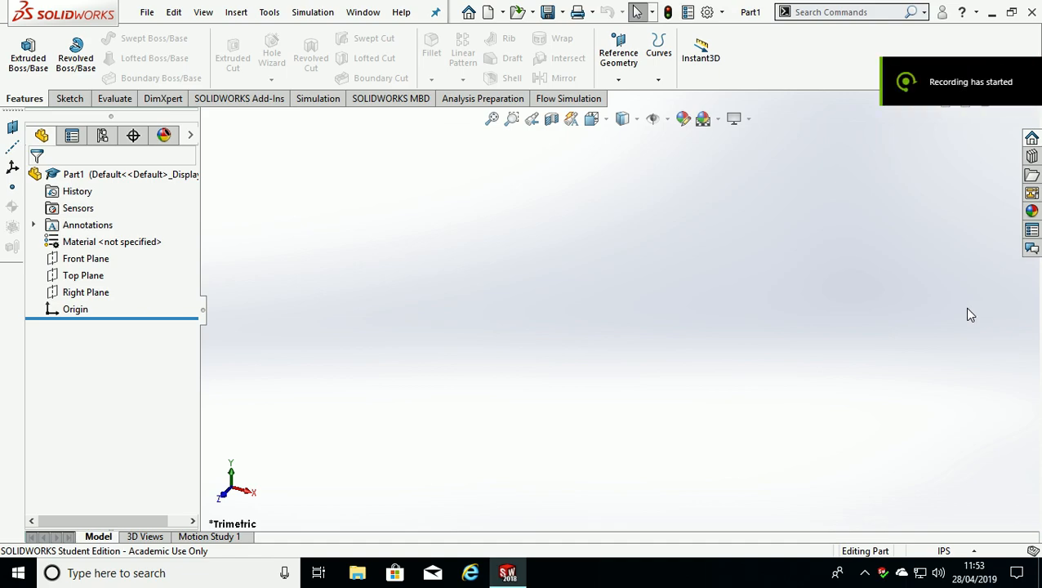
mouse_move(572, 272)
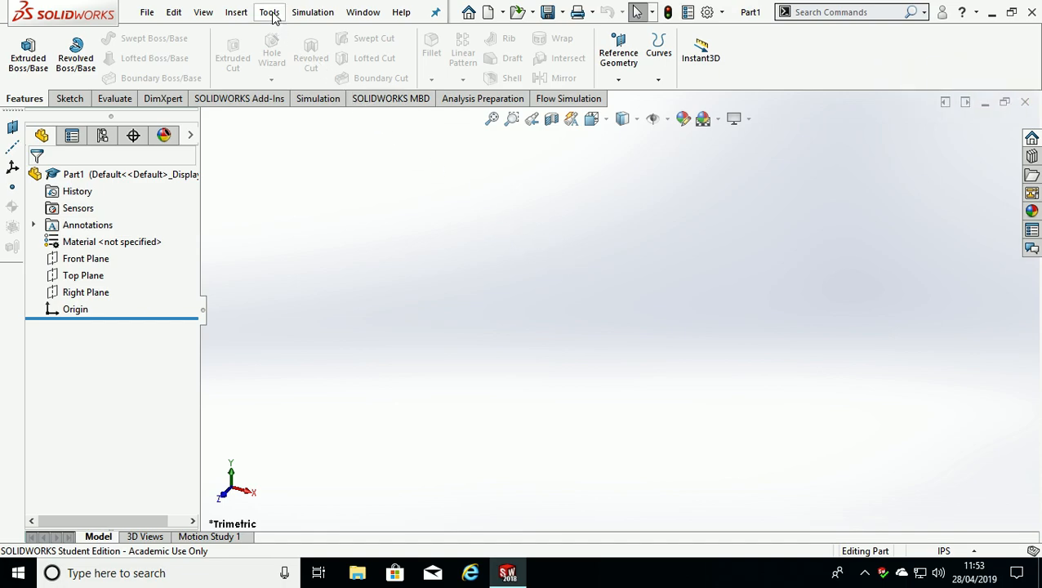
Step: Set Document Properties units to MKS (metre, kilogram, second) via Tools > Options
left_click(268, 12)
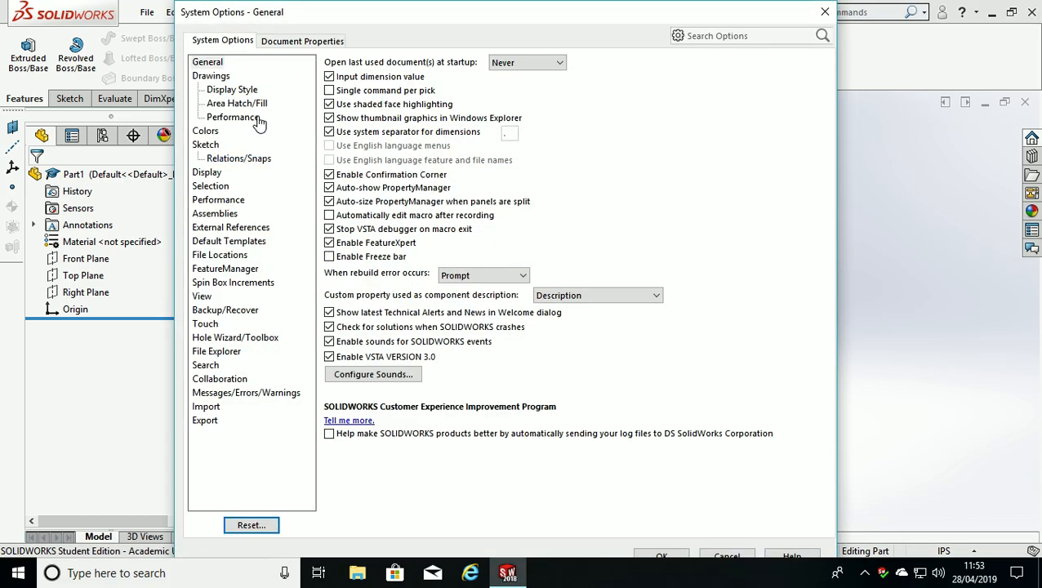
left_click(304, 39)
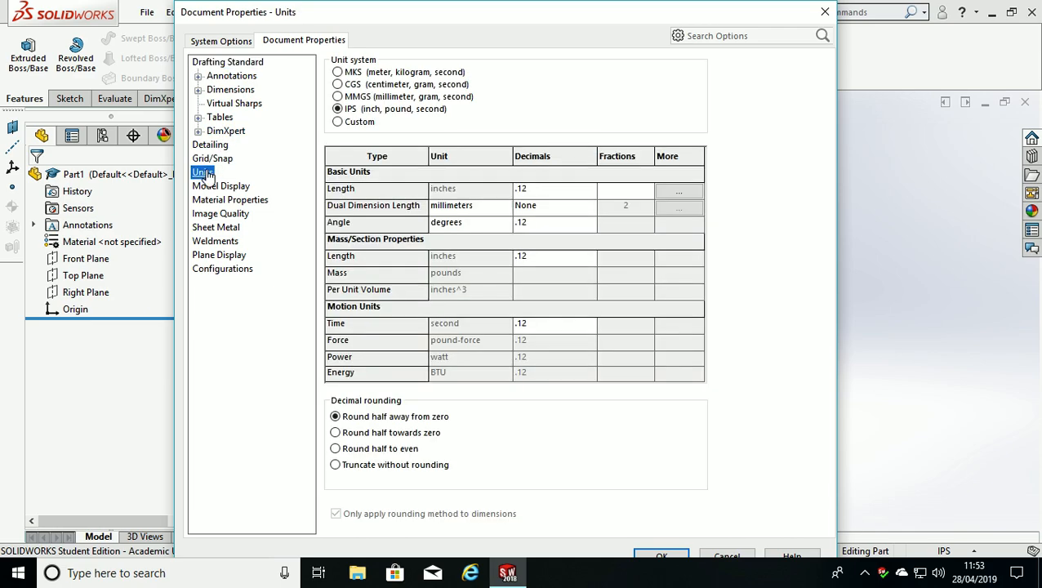
left_click(336, 72)
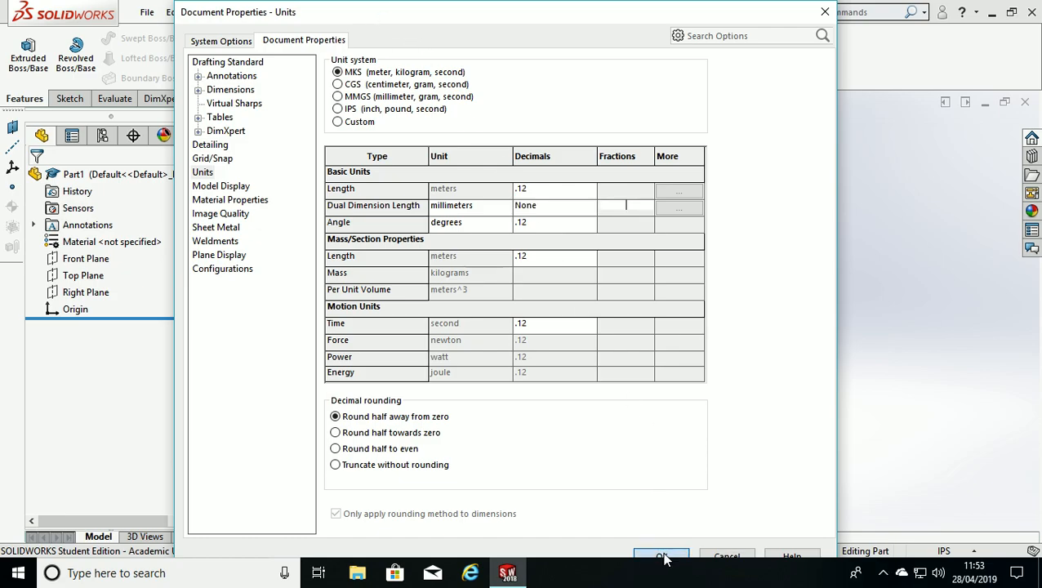
left_click(662, 555)
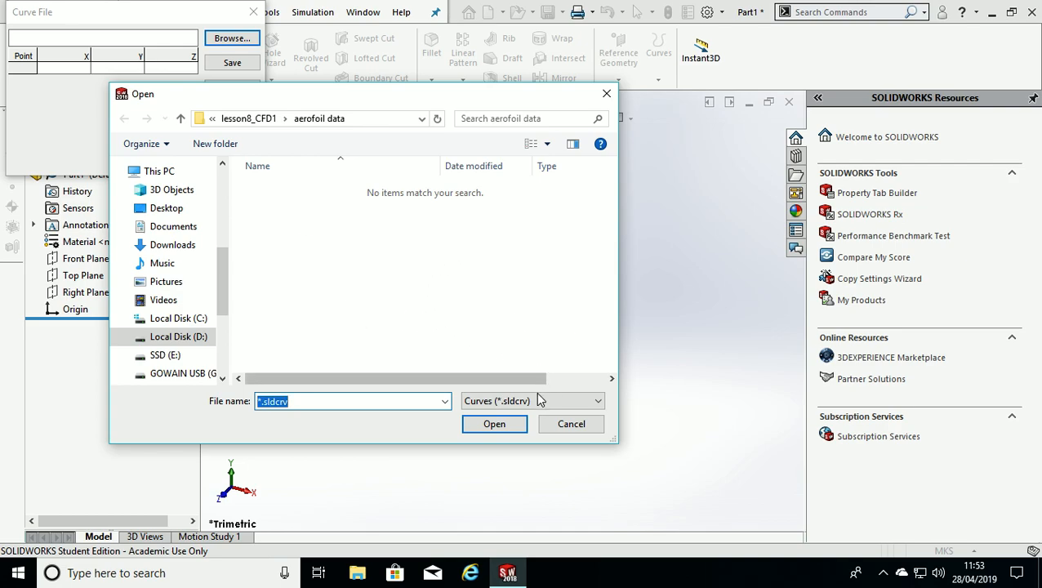
Step: Load the naca0012 text point file and create Curve1 through its XYZ points
left_click(533, 401)
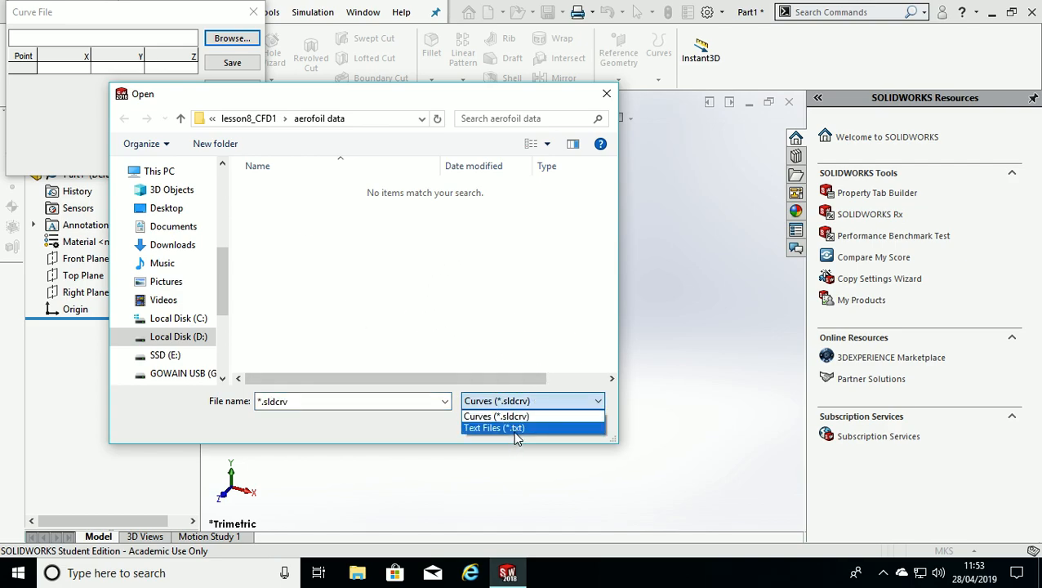
left_click(493, 428)
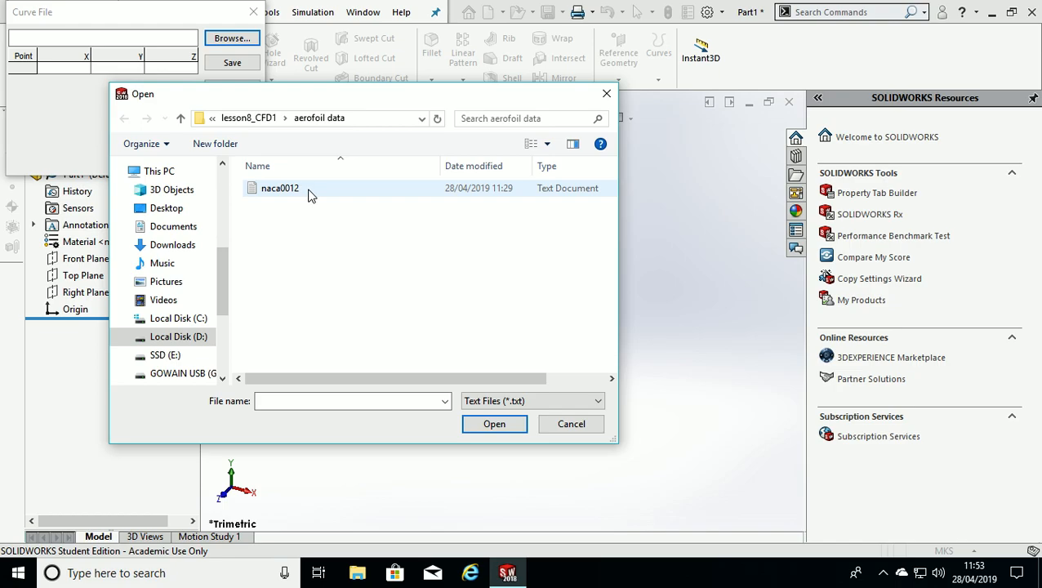
left_click(281, 188)
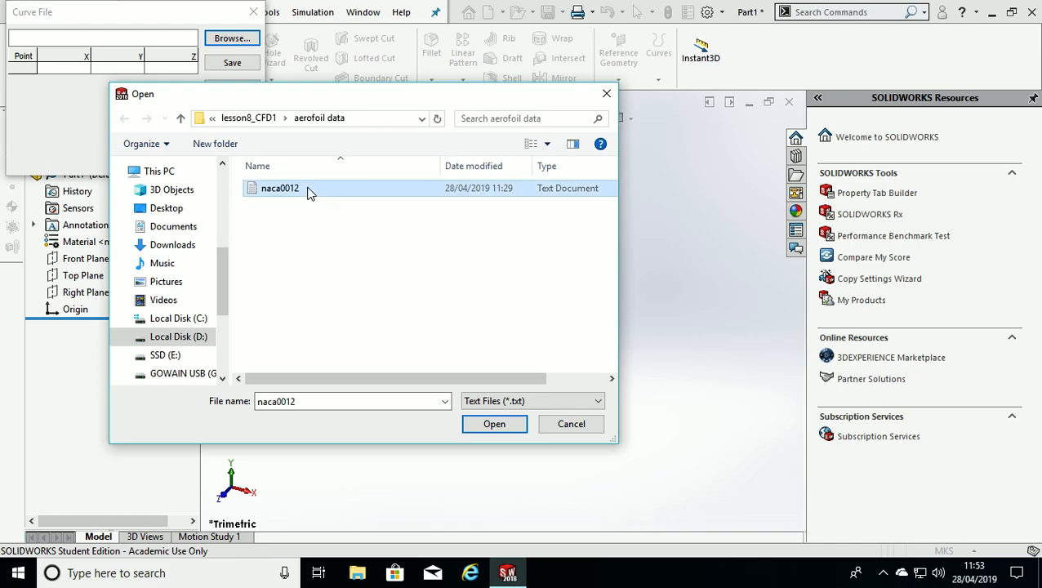
left_click(493, 424)
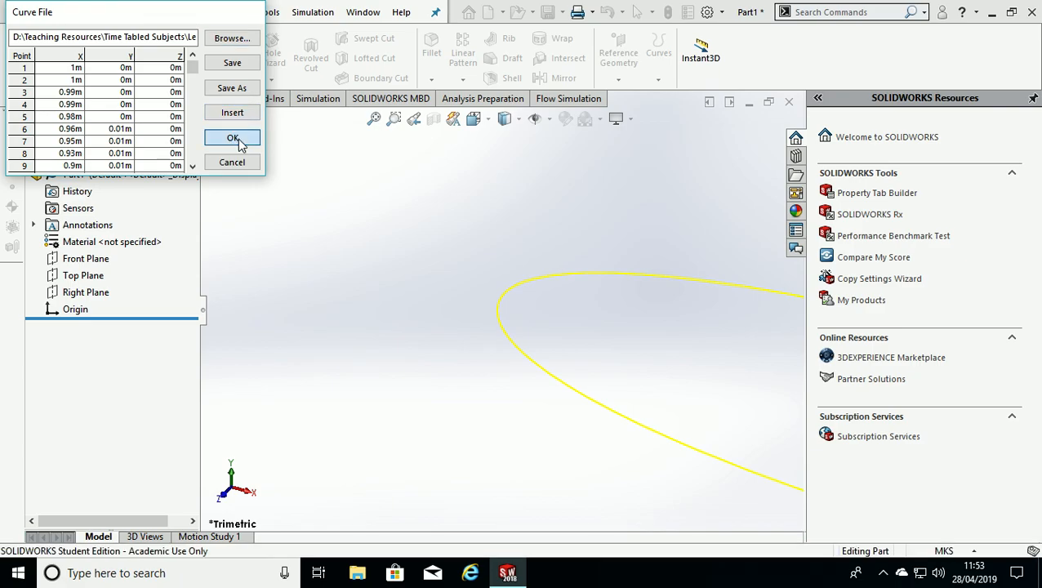
left_click(232, 137)
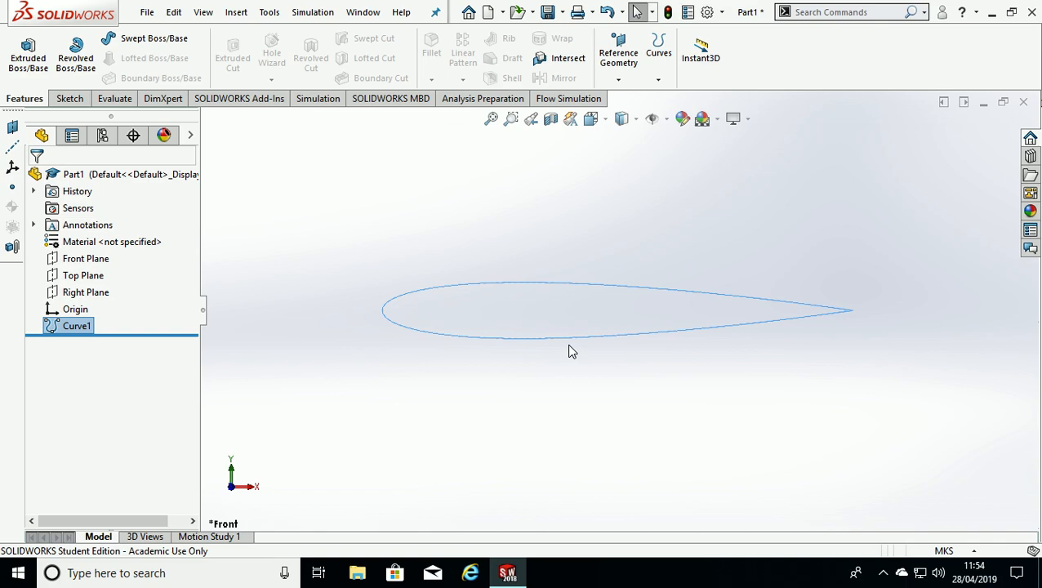
mouse_move(451, 251)
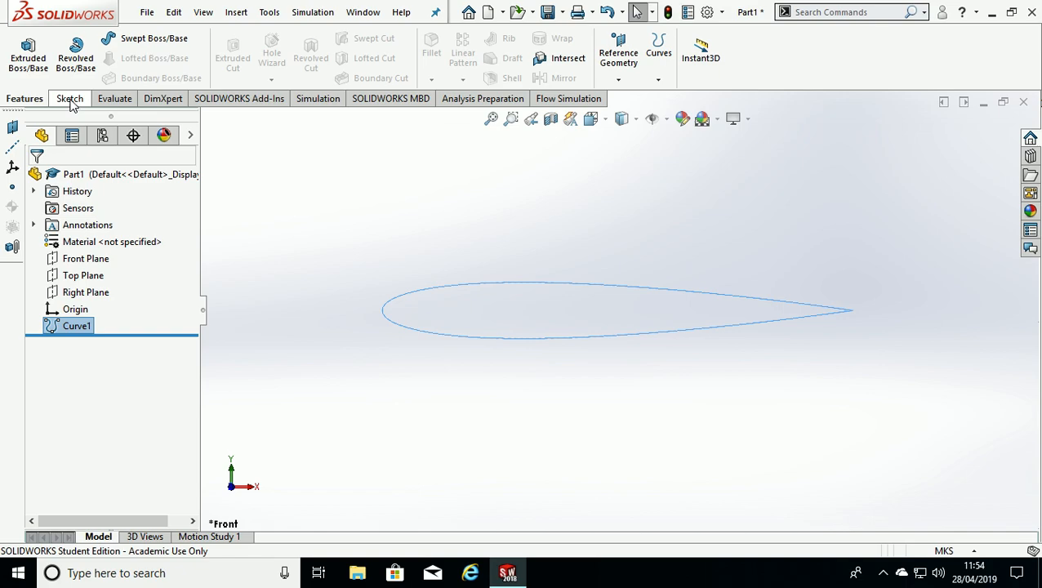
Step: Start a sketch and use Convert Entities to copy the Curve1 airfoil edge into it
left_click(65, 98)
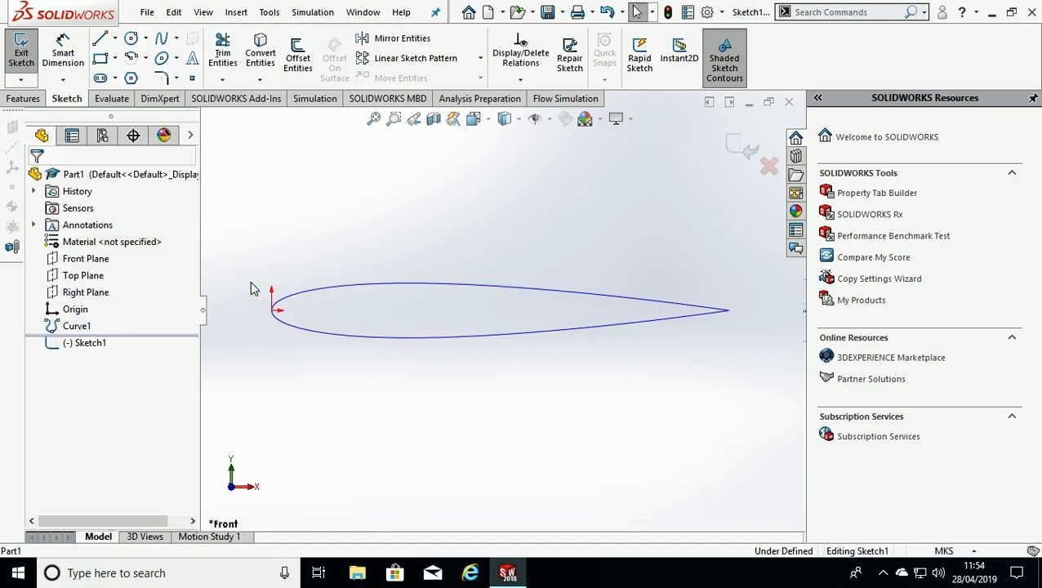
mouse_move(286, 235)
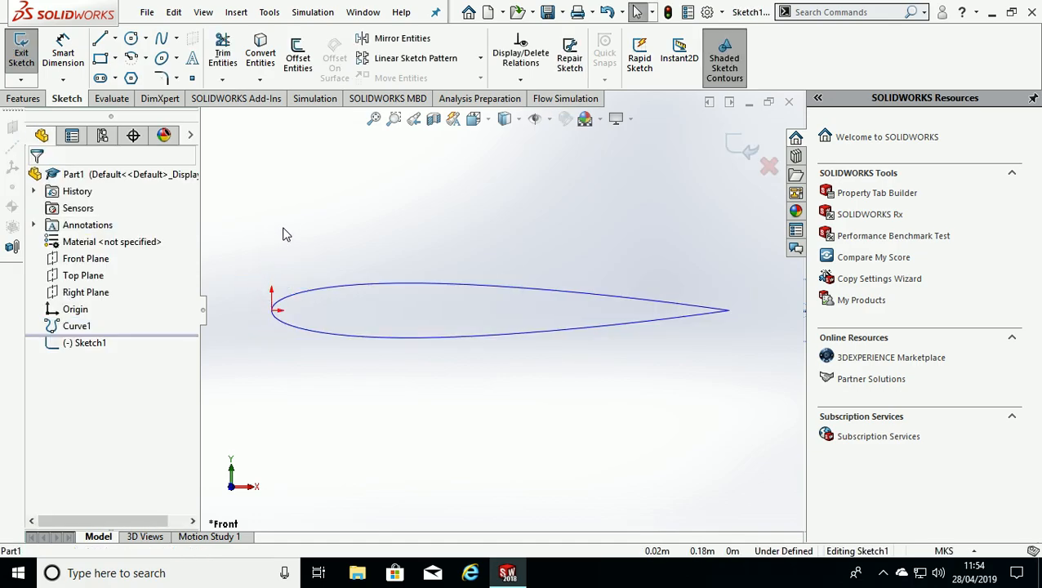
left_click(260, 49)
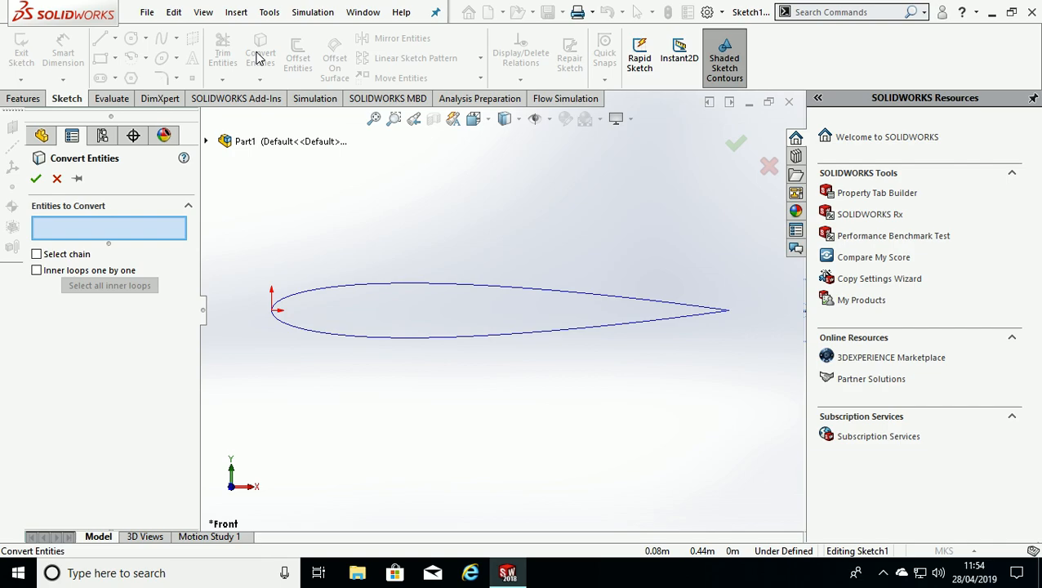
left_click(369, 290)
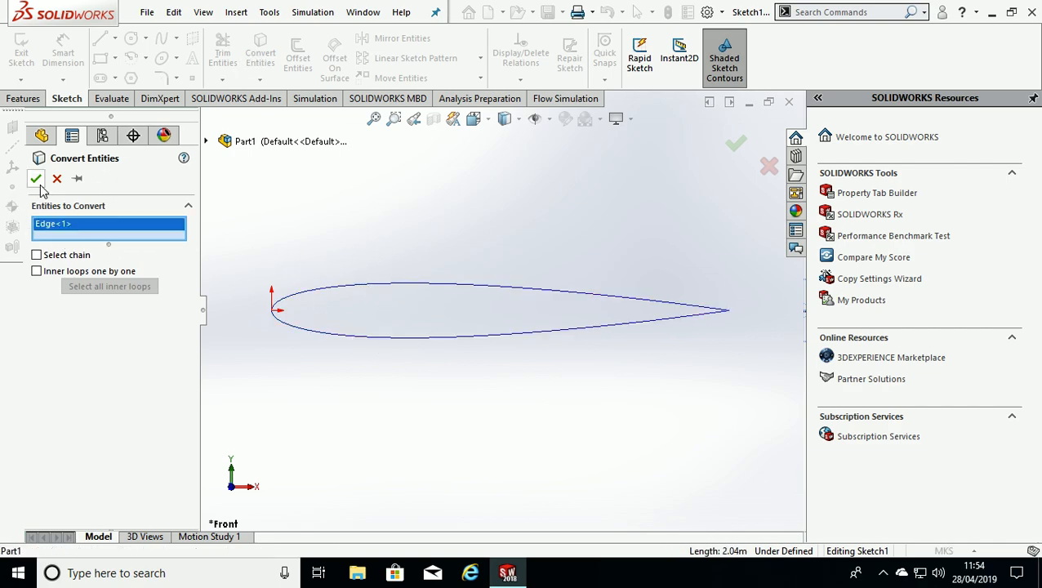
mouse_move(36, 179)
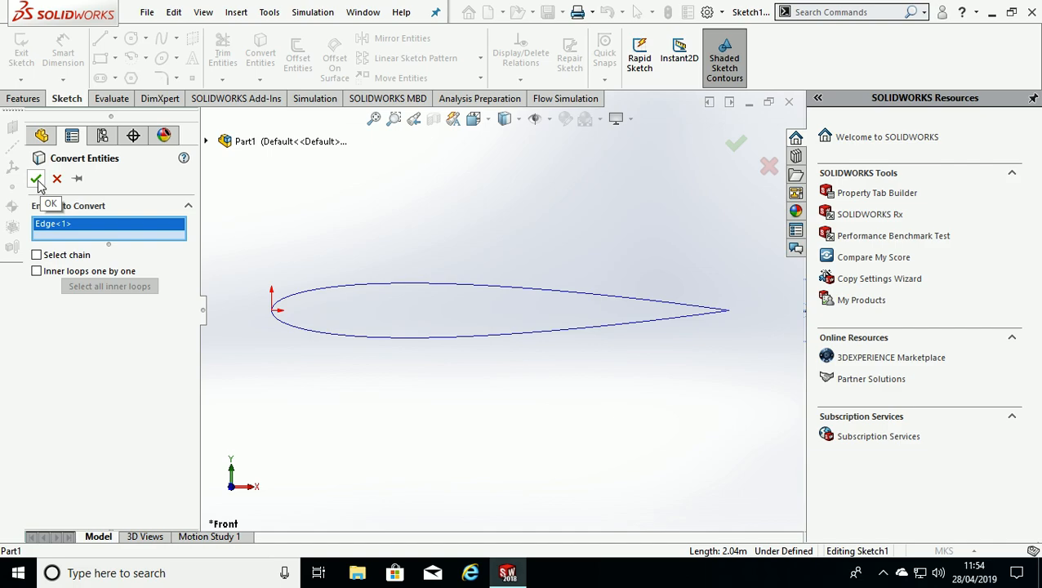
left_click(36, 178)
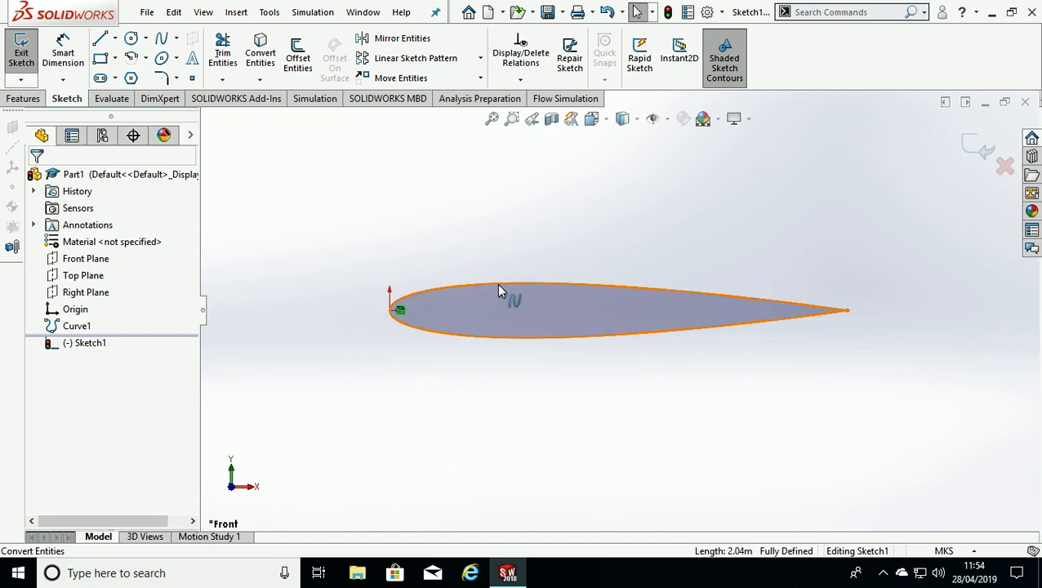
Step: Delete the On Edge relation from the airfoil spline, leaving the sketch under defined
right_click(500, 291)
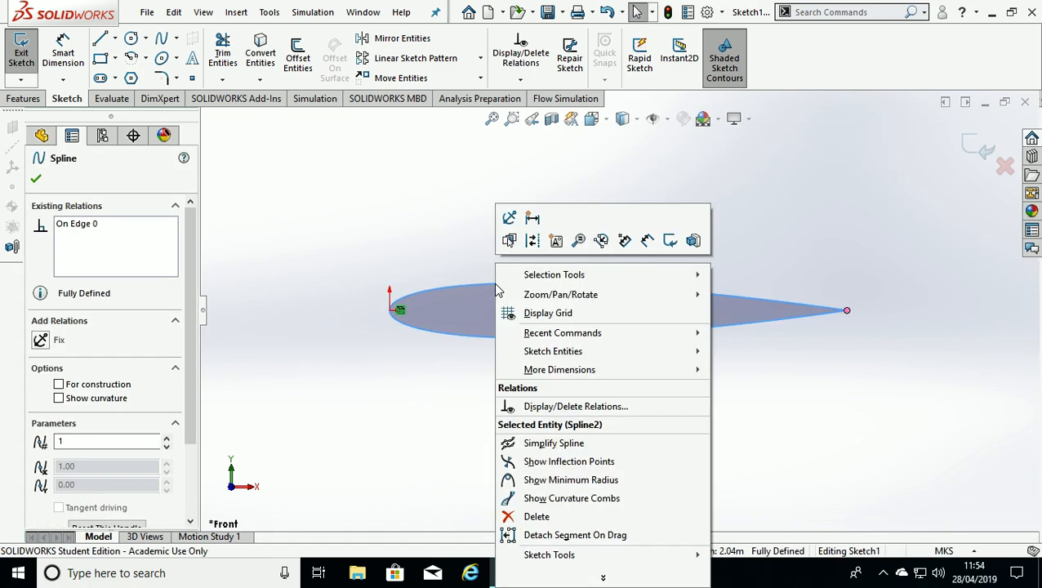
left_click(457, 294)
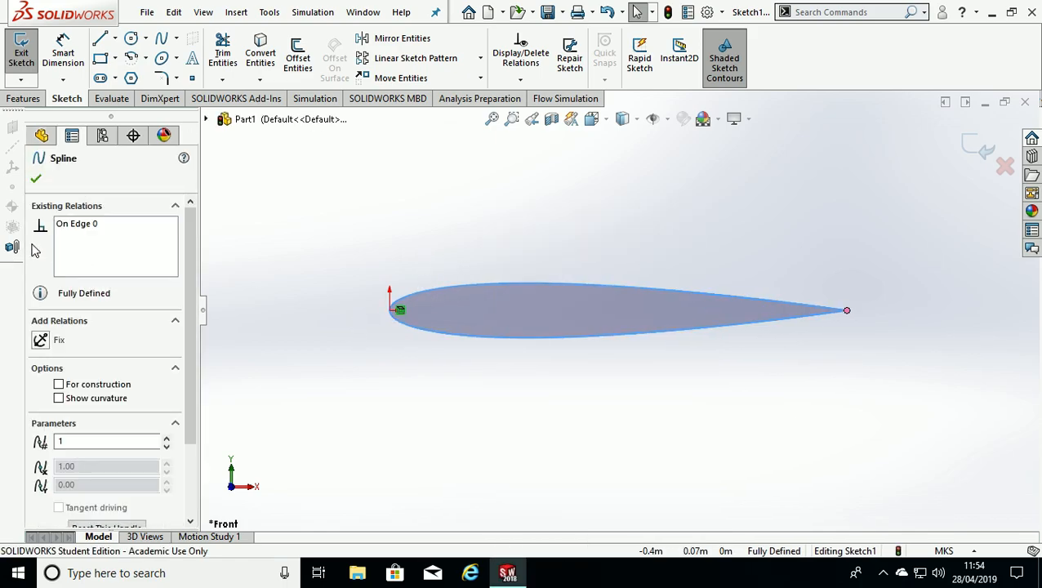
mouse_move(76, 222)
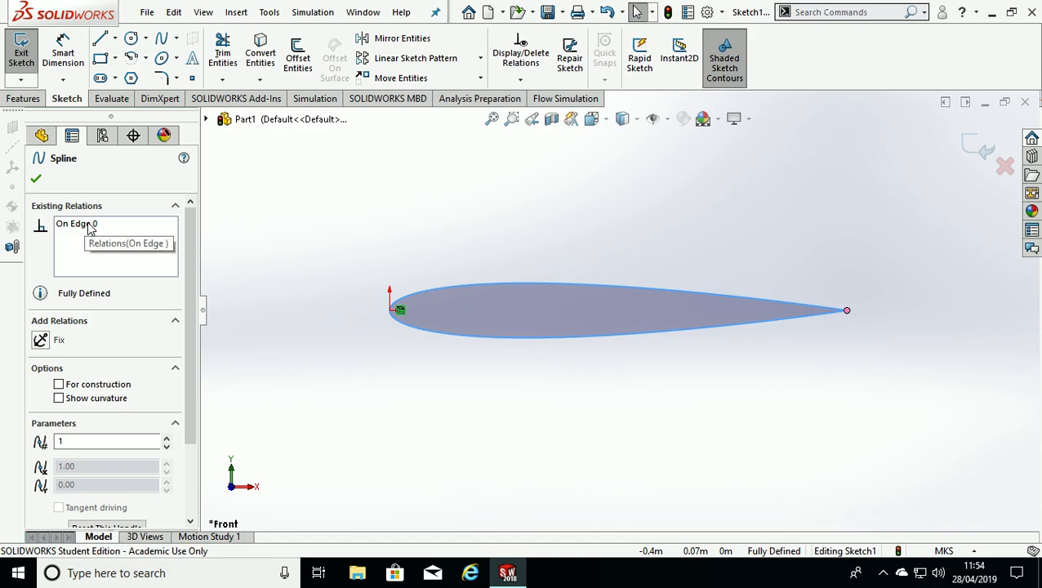
left_click(77, 224)
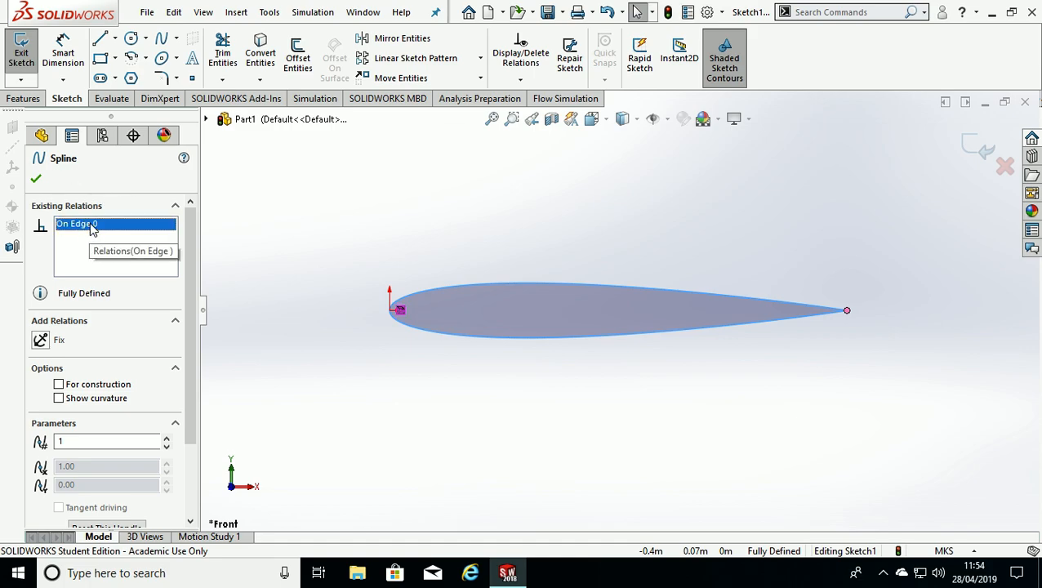
right_click(76, 224)
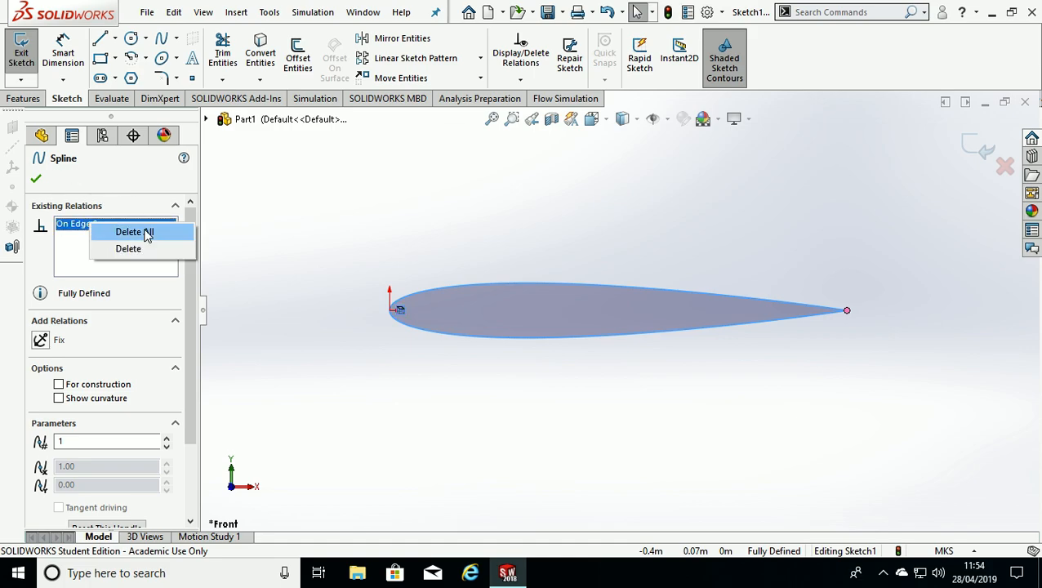
left_click(132, 232)
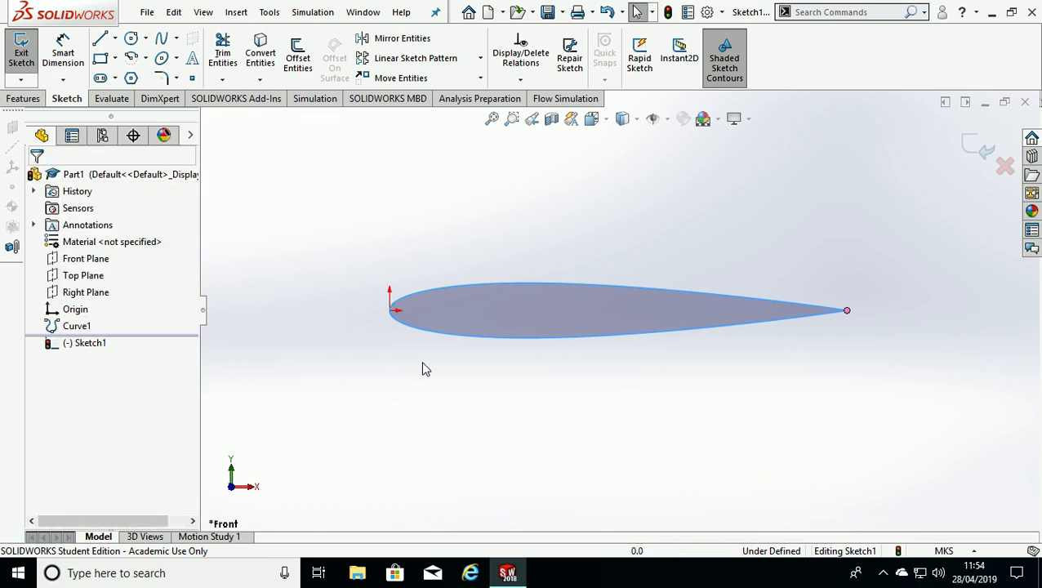
left_click(117, 39)
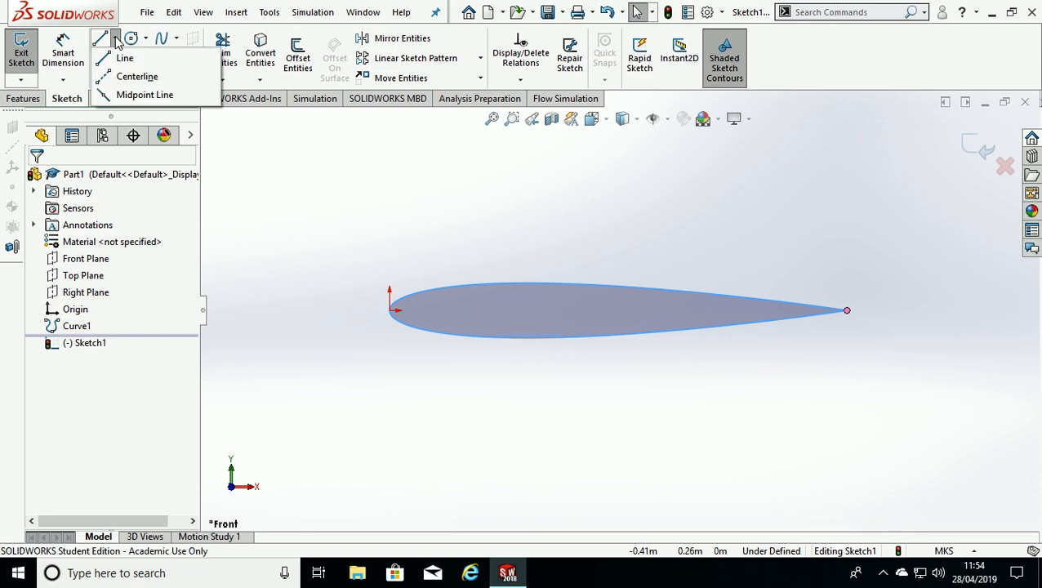
Step: Sketch a chord centreline and a leading-edge line, then relate them as Perpendicular
left_click(124, 57)
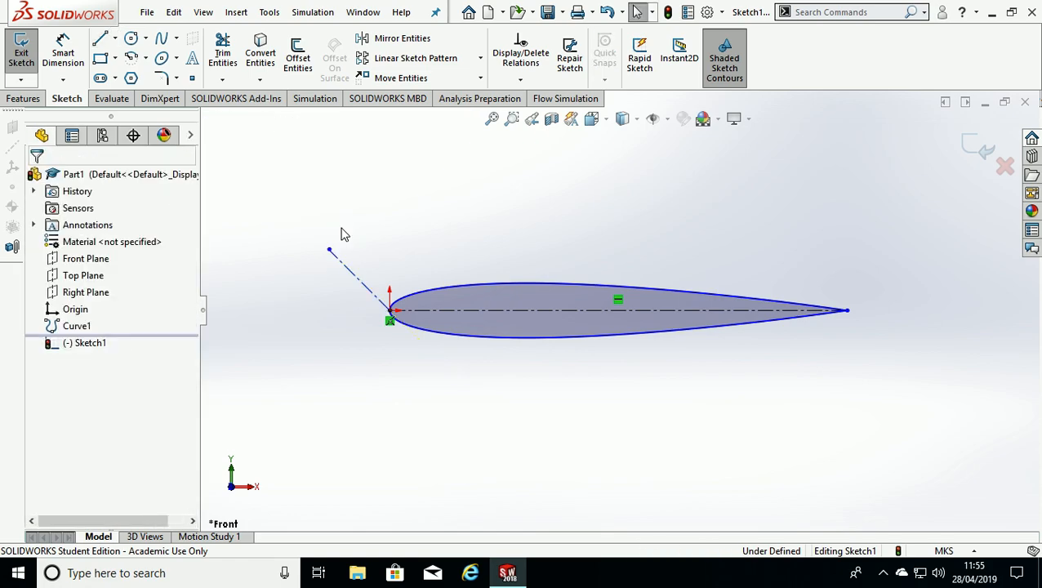
mouse_move(355, 317)
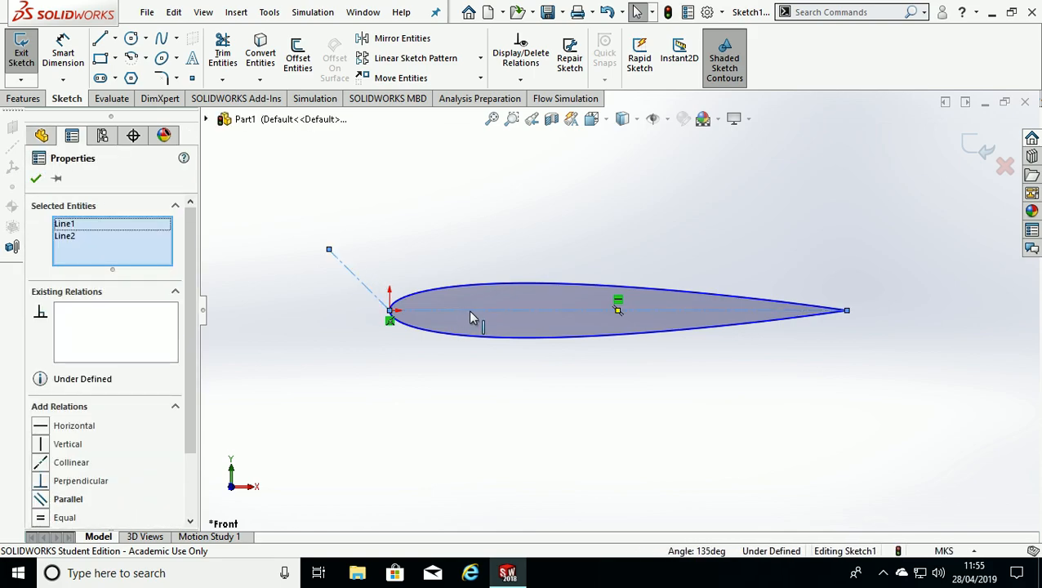
left_click(39, 481)
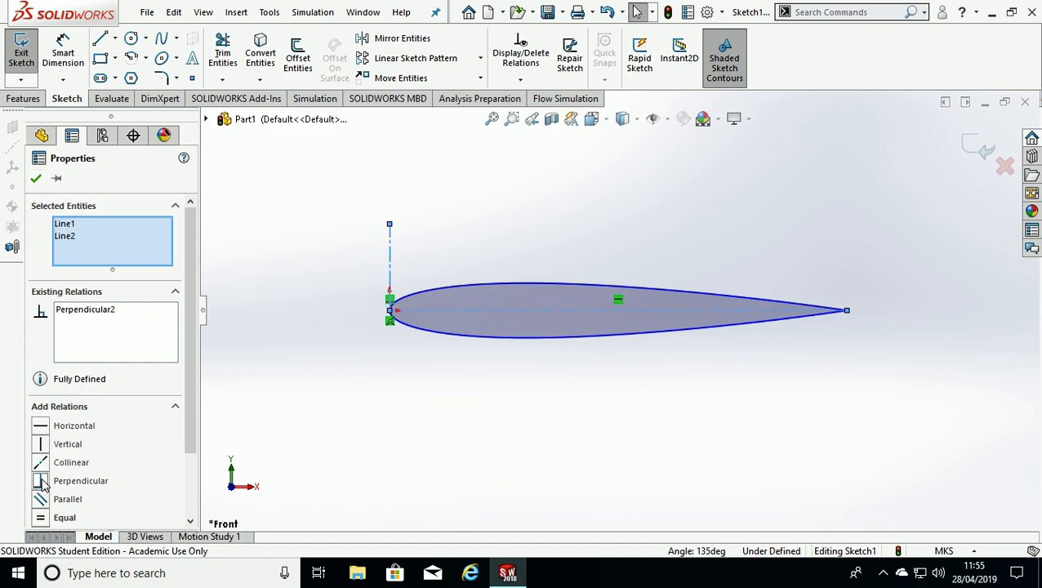
mouse_move(35, 178)
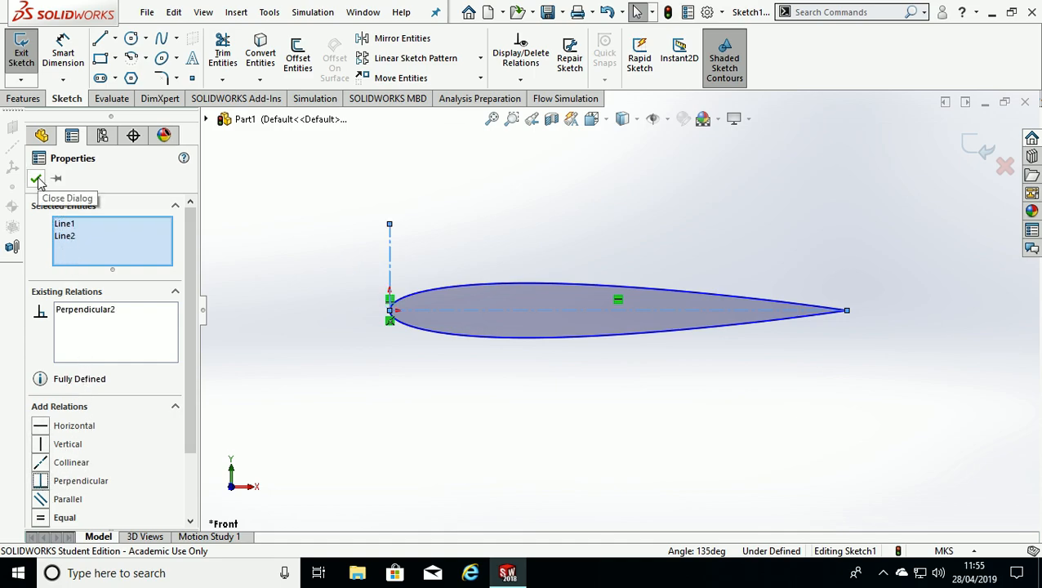
left_click(35, 178)
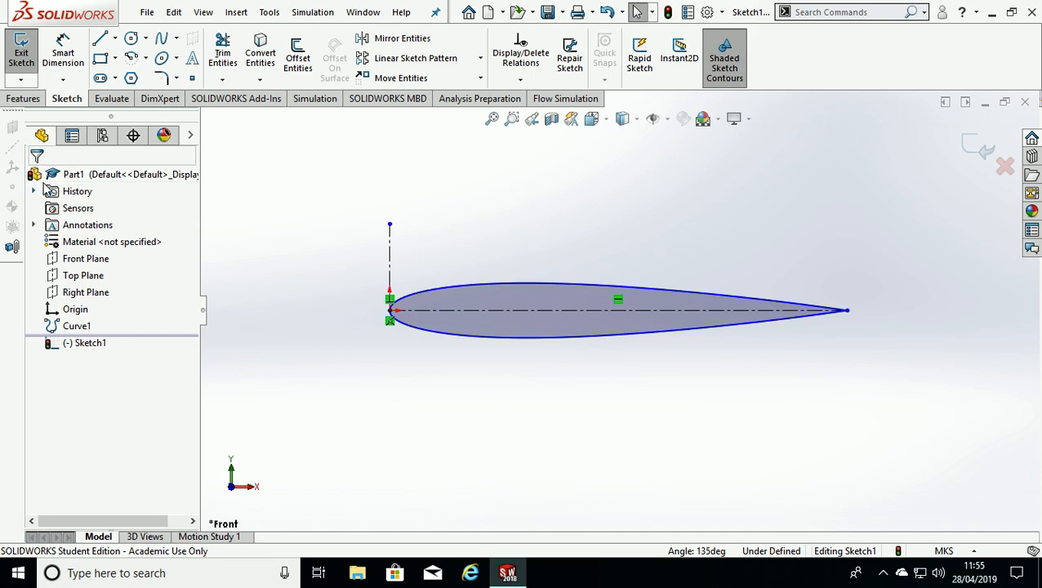
mouse_move(101, 59)
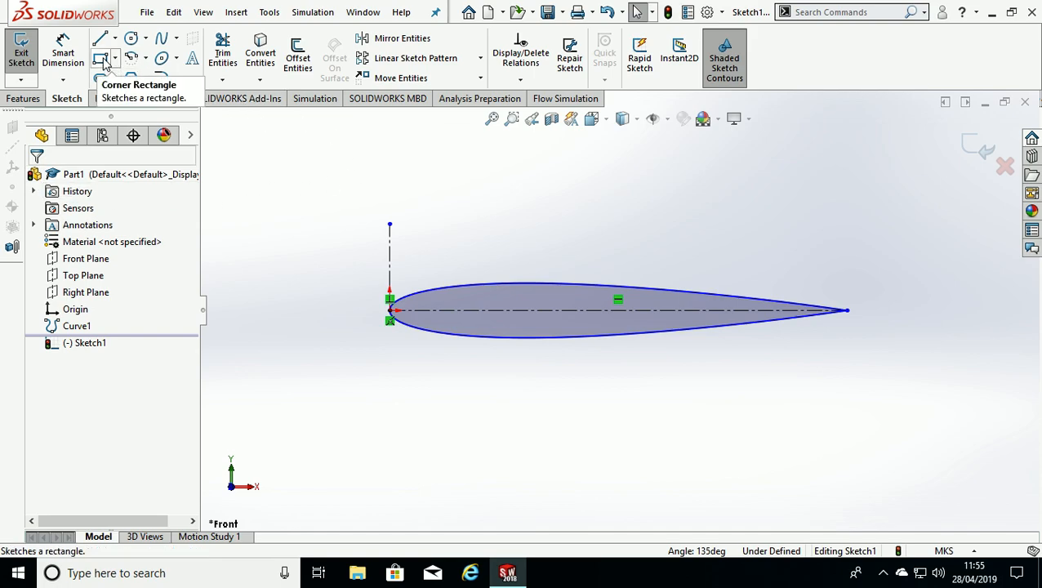
mouse_move(62, 52)
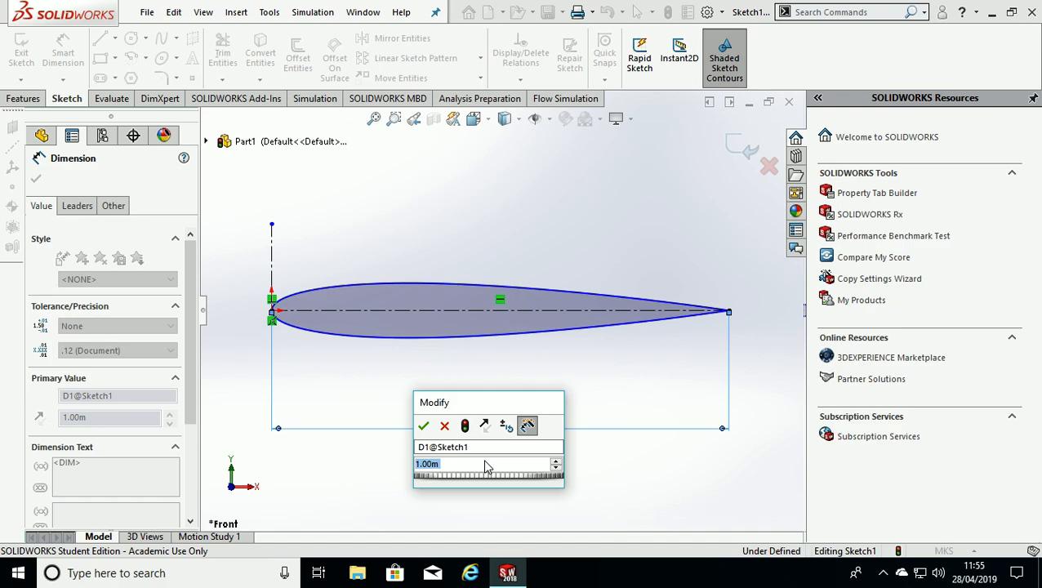
Step: Dimension the chord to 0.15 m and hide the imported Curve1
type("0.15m")
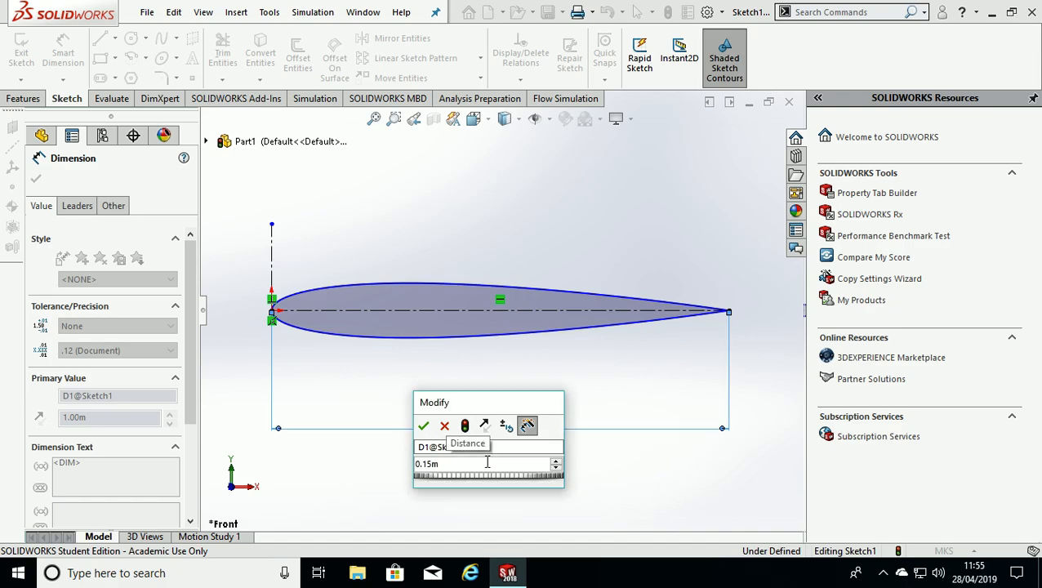
left_click(423, 425)
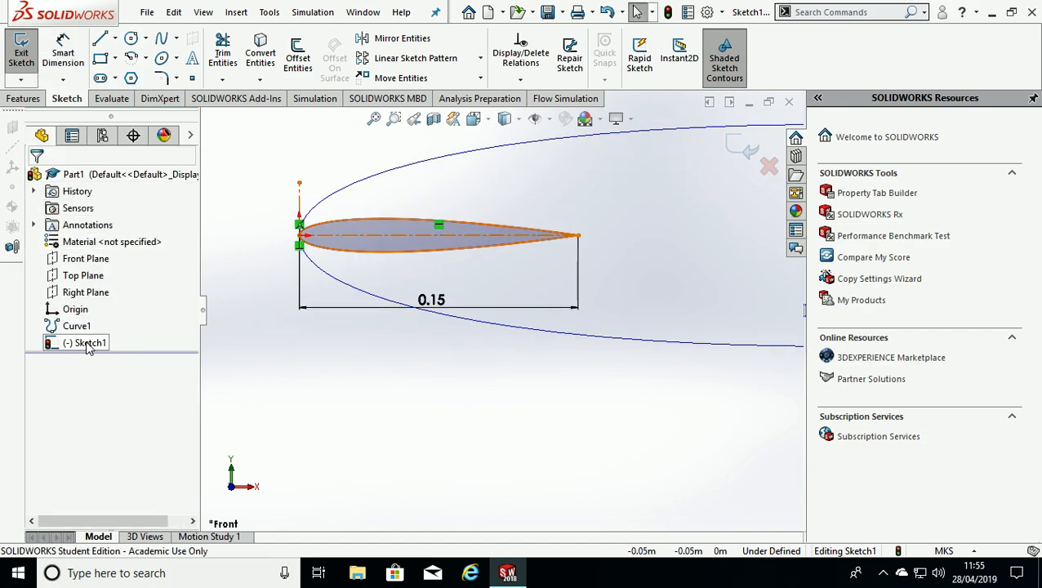
left_click(77, 325)
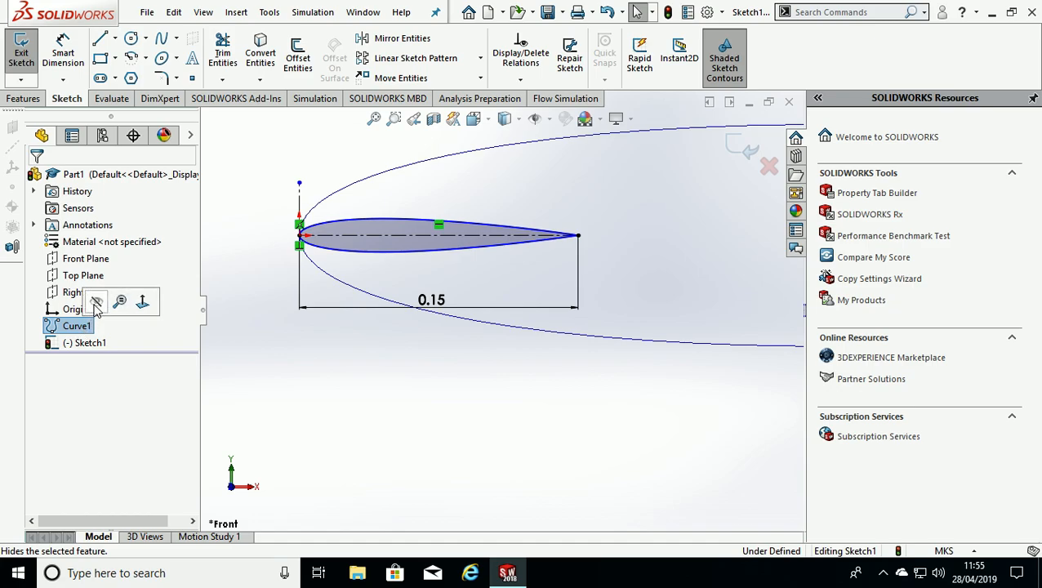
mouse_move(96, 302)
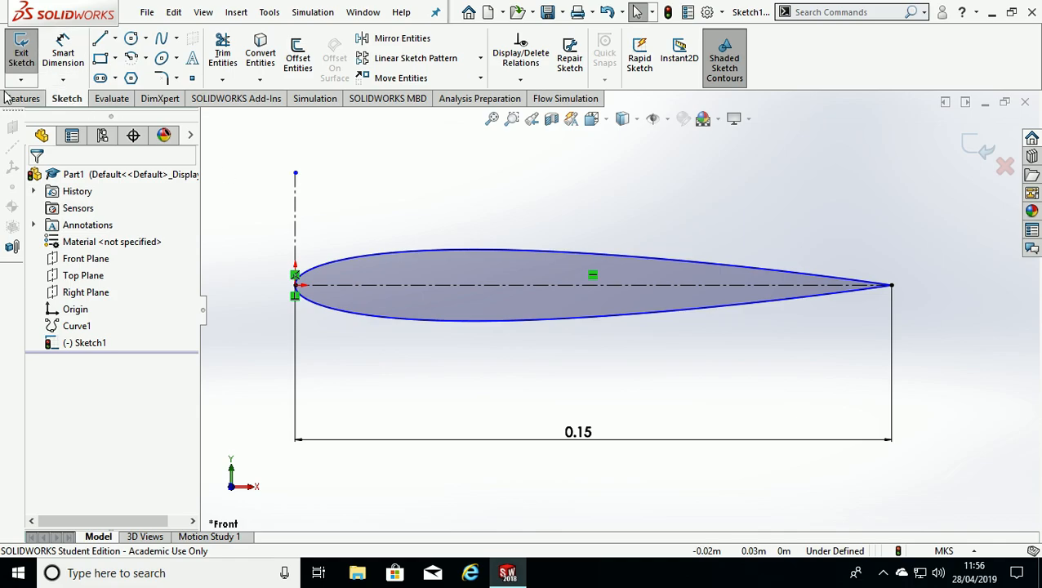
Step: Create Boss-Extrude1 by extruding the airfoil sketch Blind to 0.15 m
left_click(23, 98)
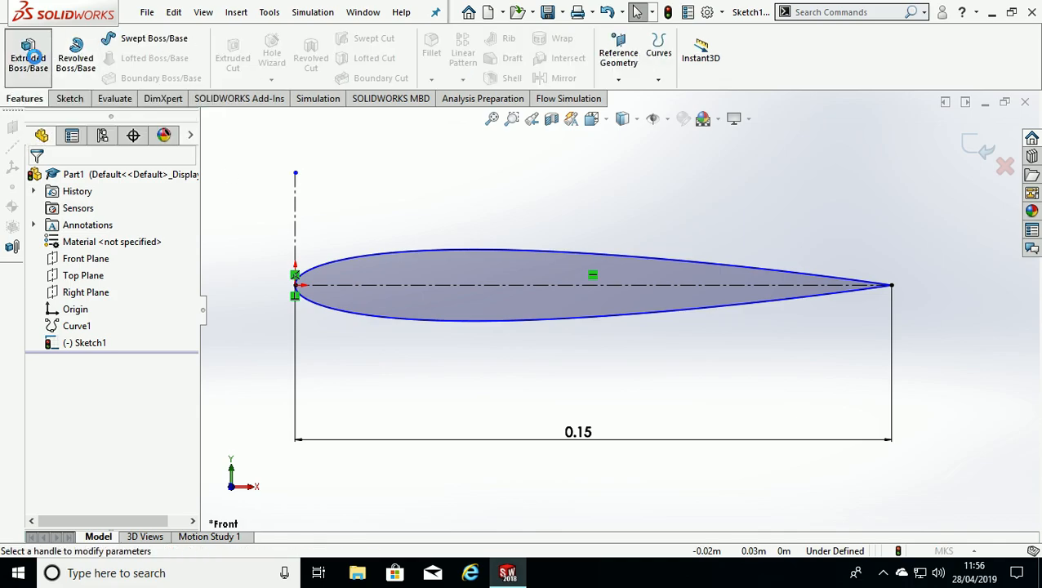
left_click(26, 53)
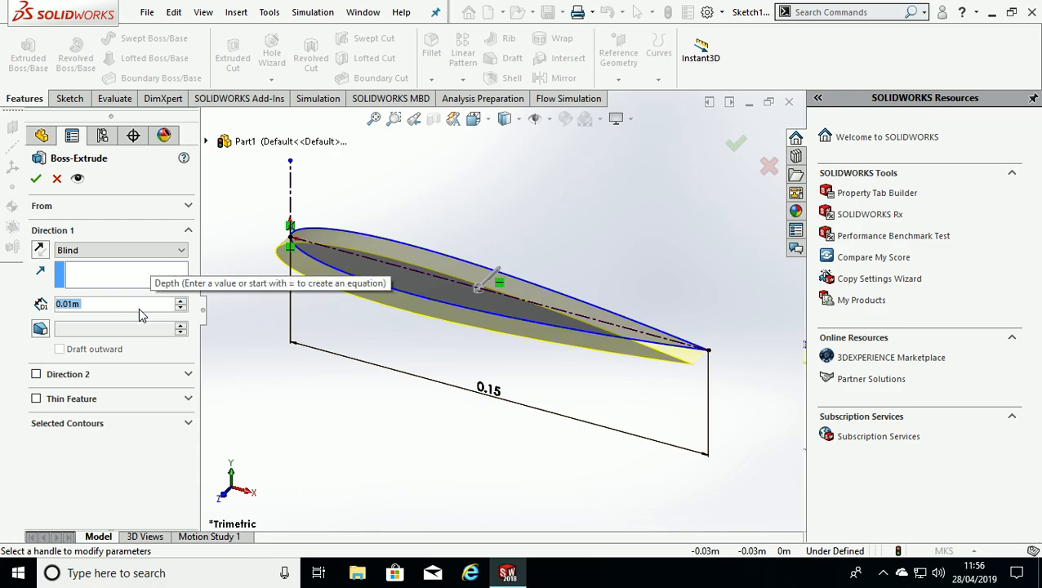
type("0.15m")
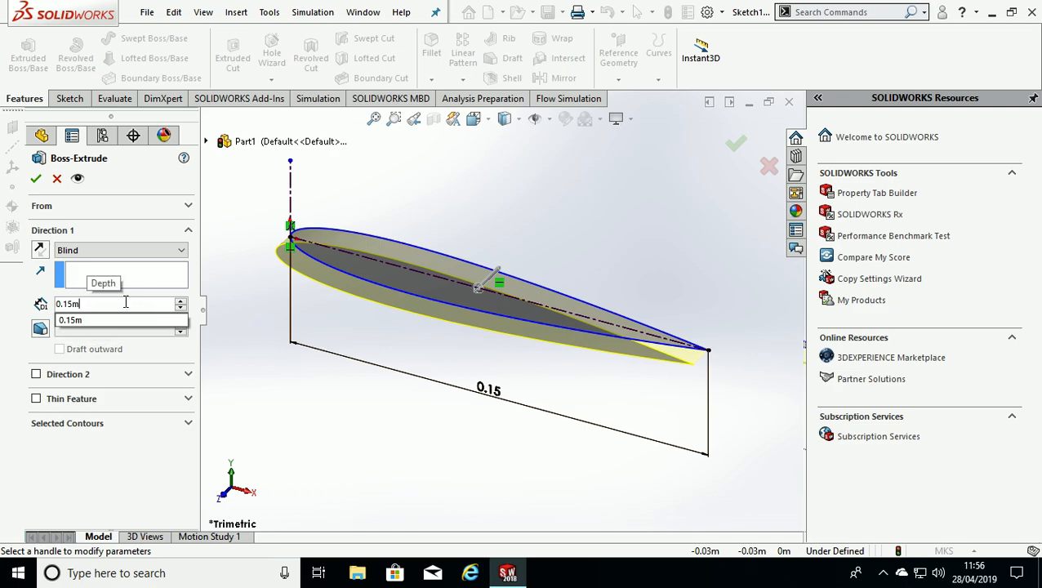
left_click(36, 179)
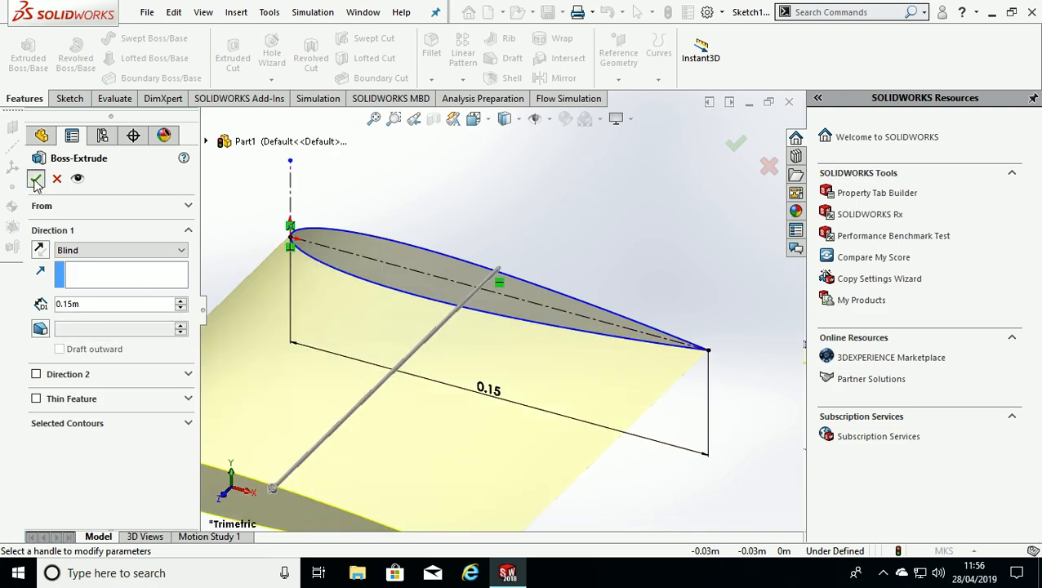
left_click(36, 178)
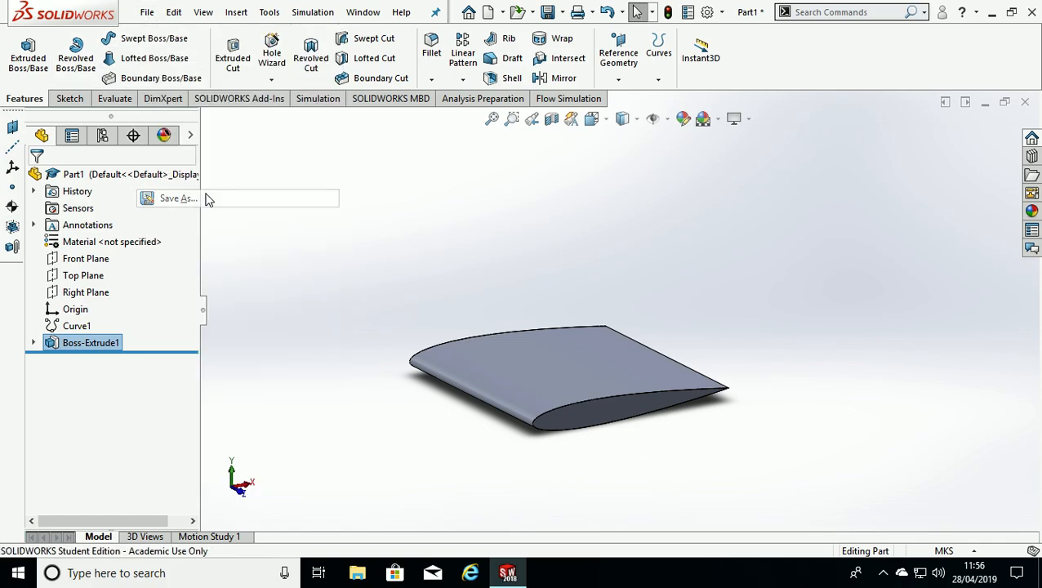
Step: Save As naca0012_partFile inside the naca0012_partFile folder
left_click(178, 199)
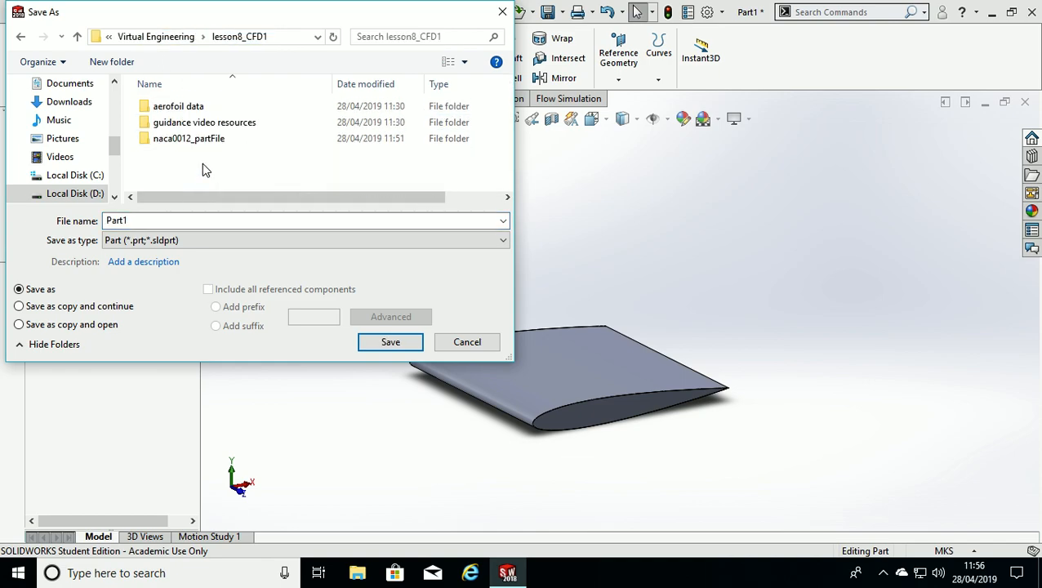
double_click(190, 138)
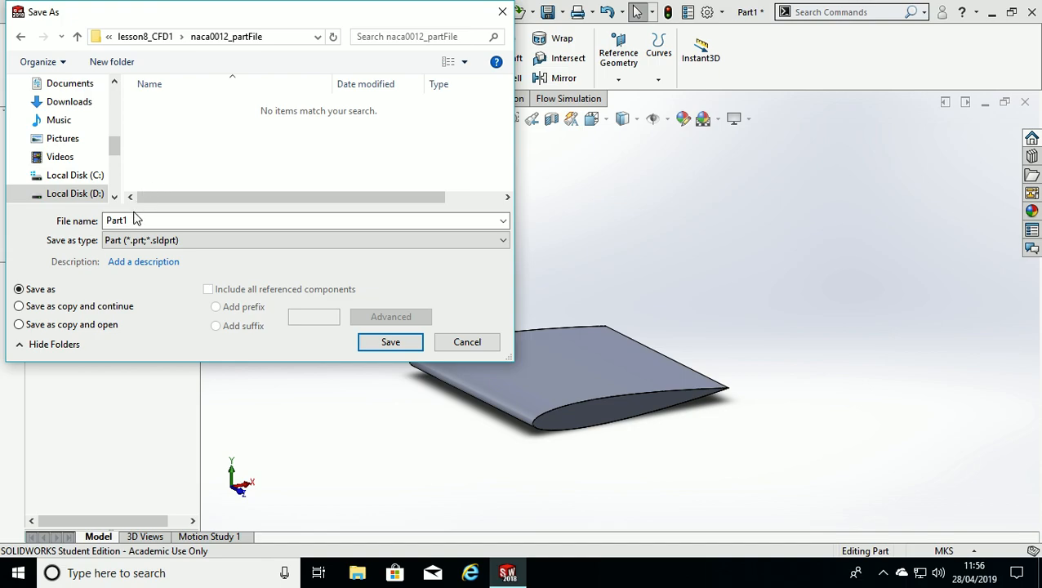
type("naca0012_p")
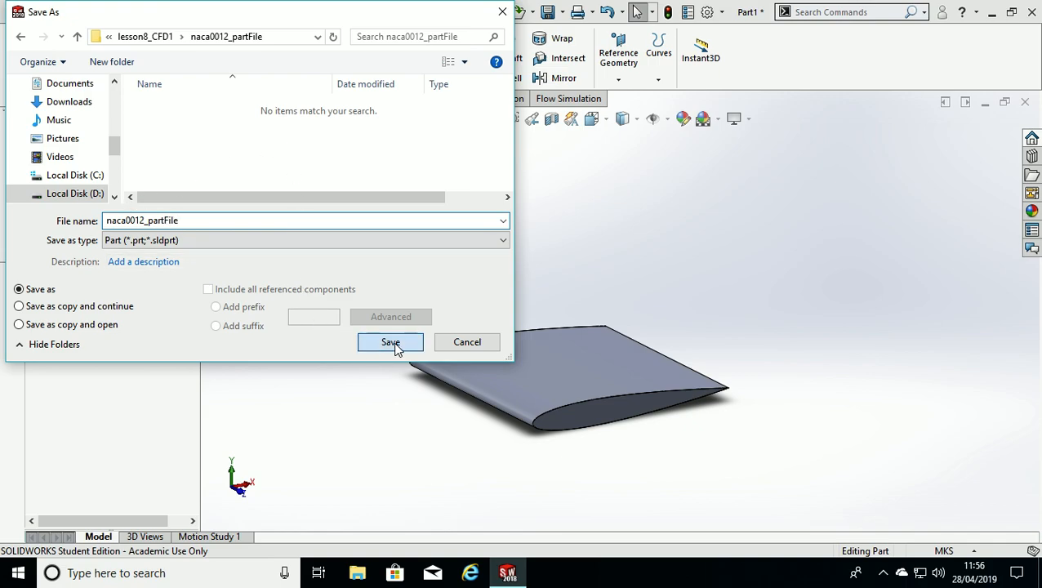
left_click(390, 343)
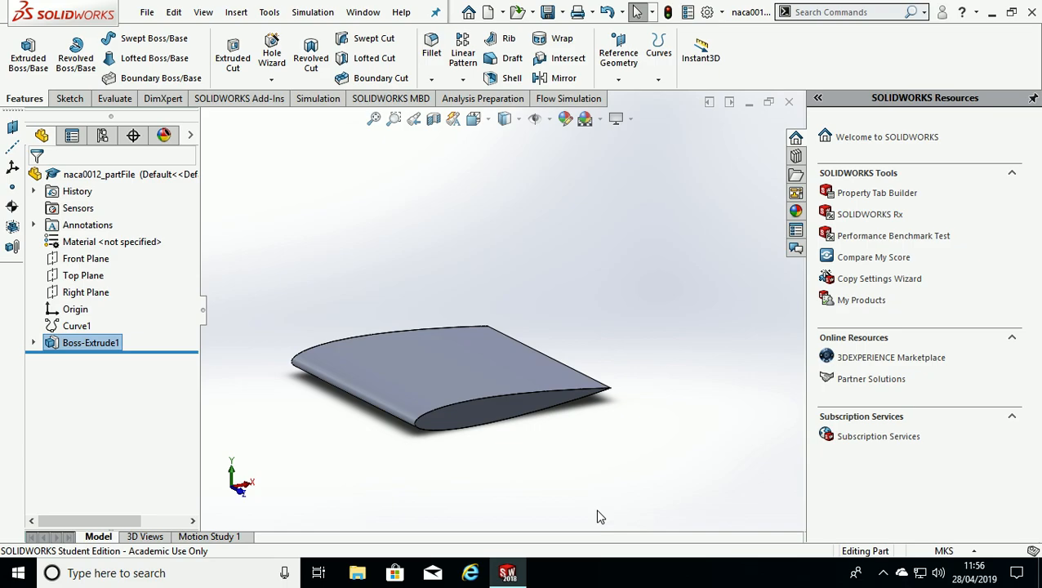